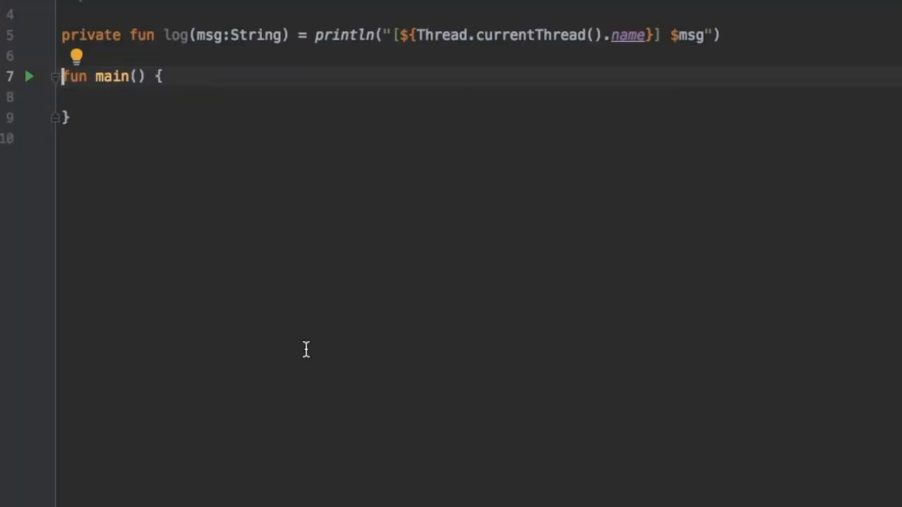
Step: Make main a suspend function calling networkRequest(), and declare a private suspend fun below
type("sups")
type("n")
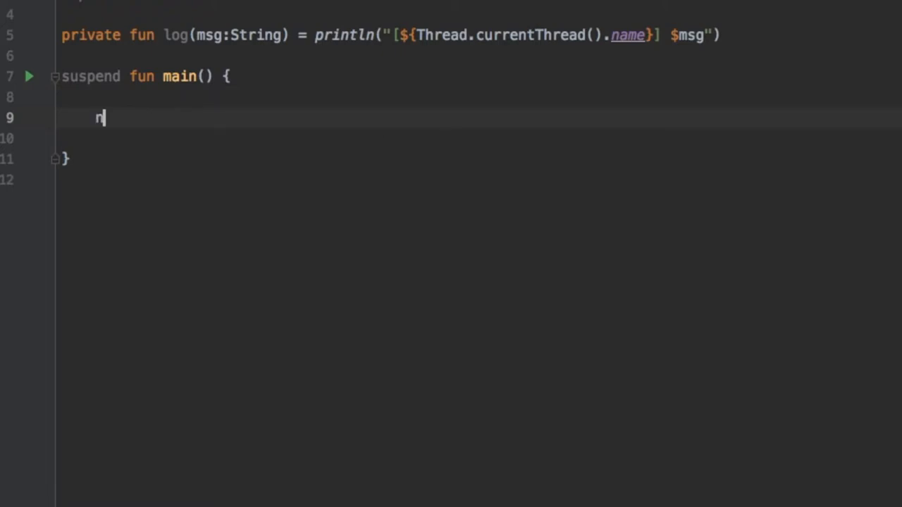
type("etworkReq")
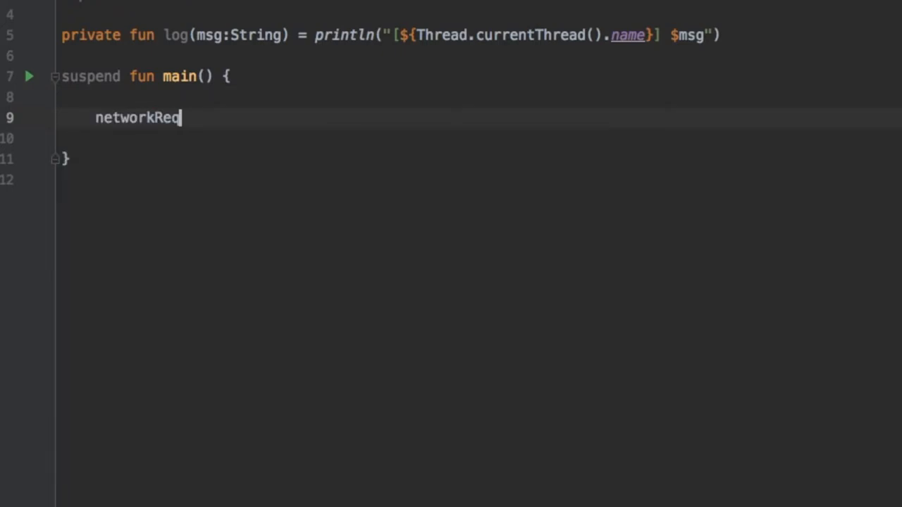
type("uest()")
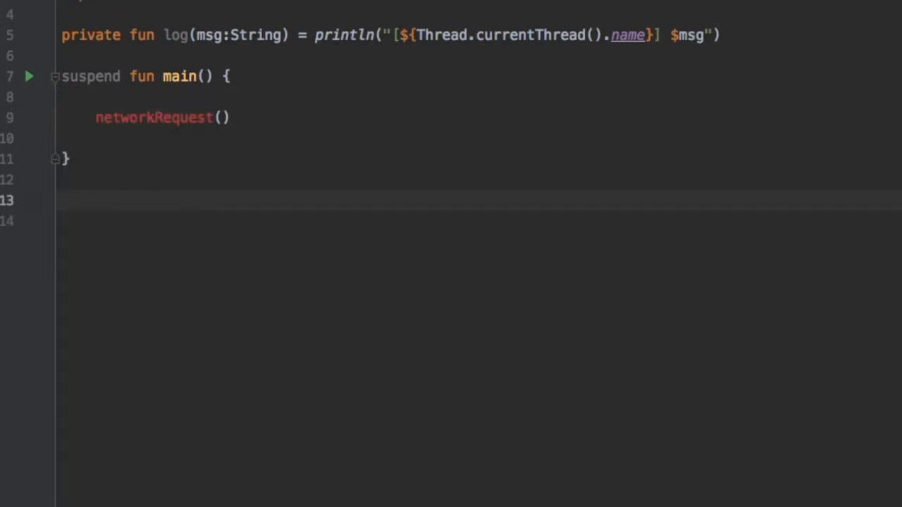
type("private sus")
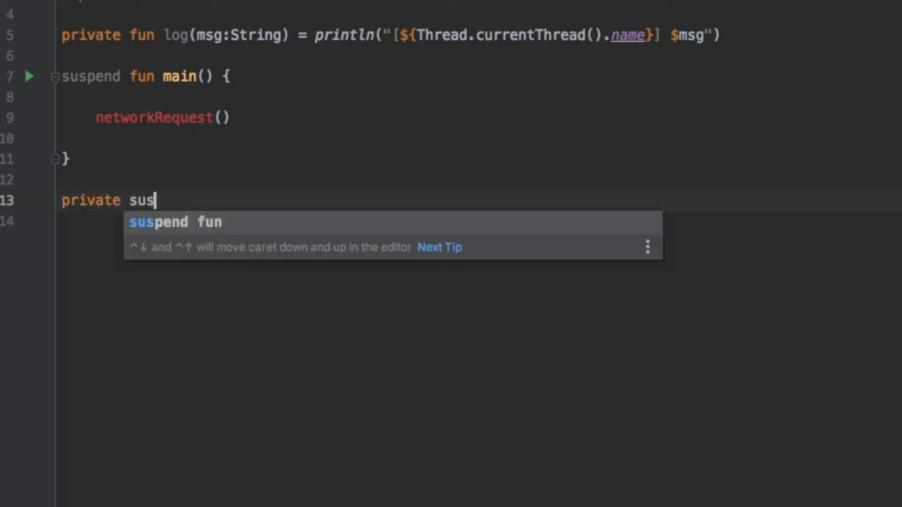
key("Tab")
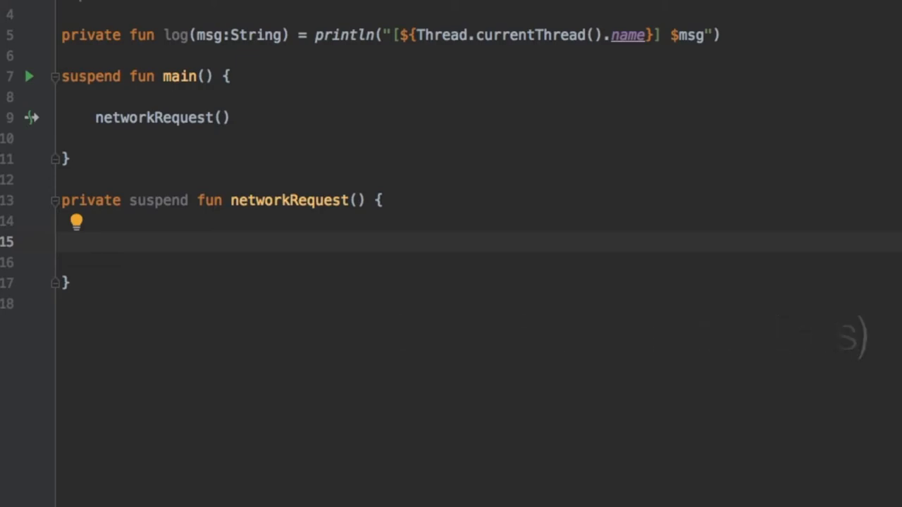
Step: Place the cursor inside the empty networkRequest() body
left_click(95, 242)
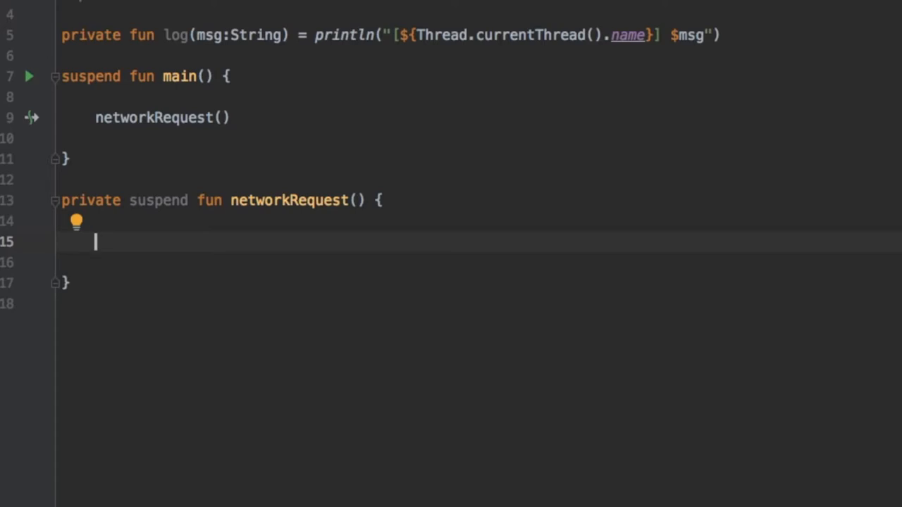
mouse_move(430, 454)
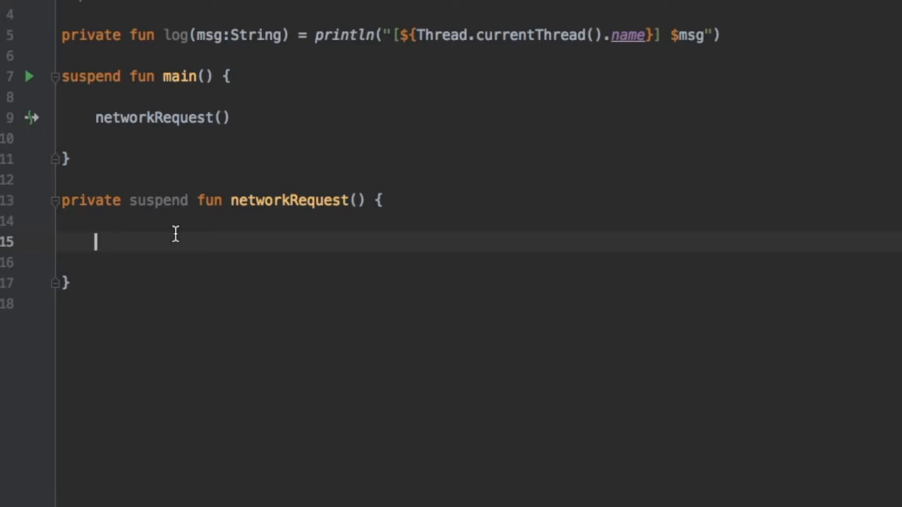
Step: Add 'val time = measureTimeMillis { }' in networkRequest, importing kotlin.system.measureTimeMillis
type("val time")
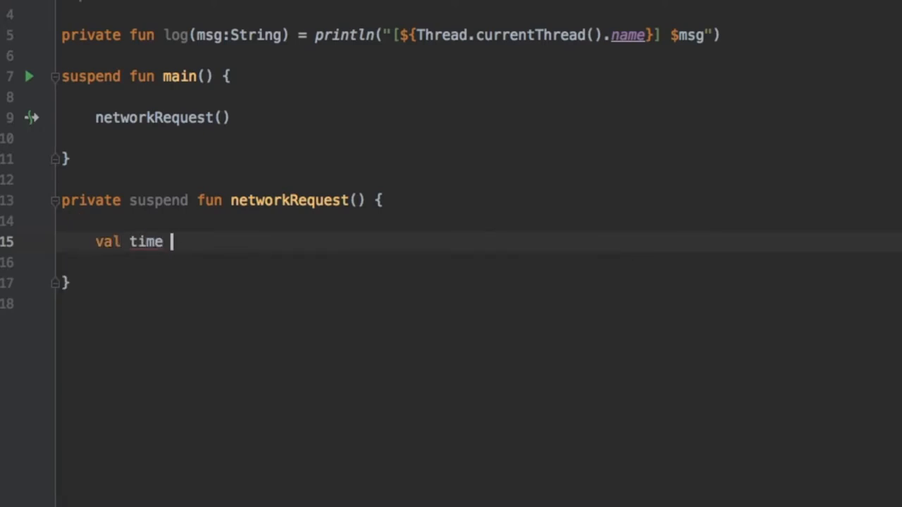
type("= mee")
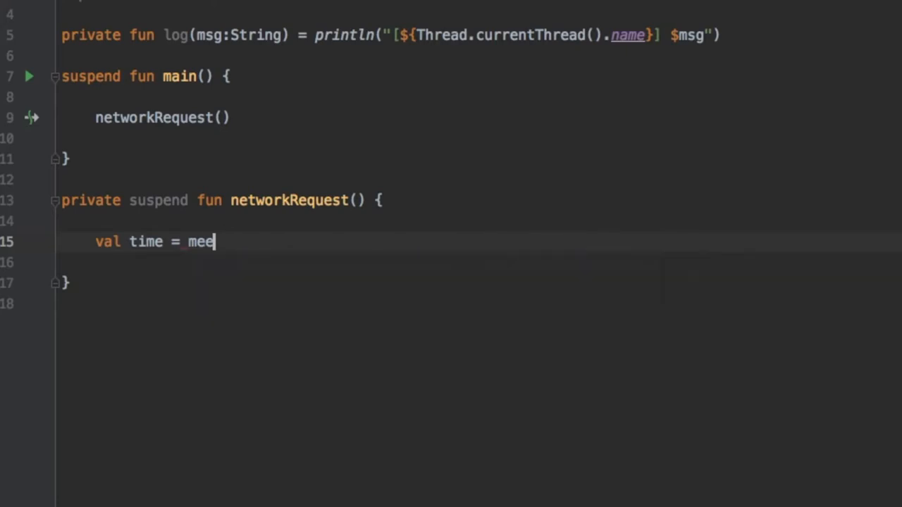
type("s")
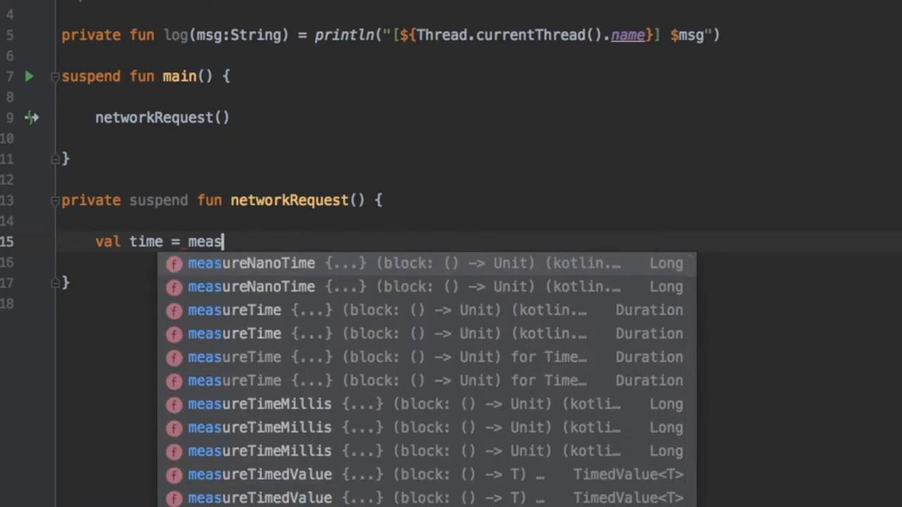
type("ureTime")
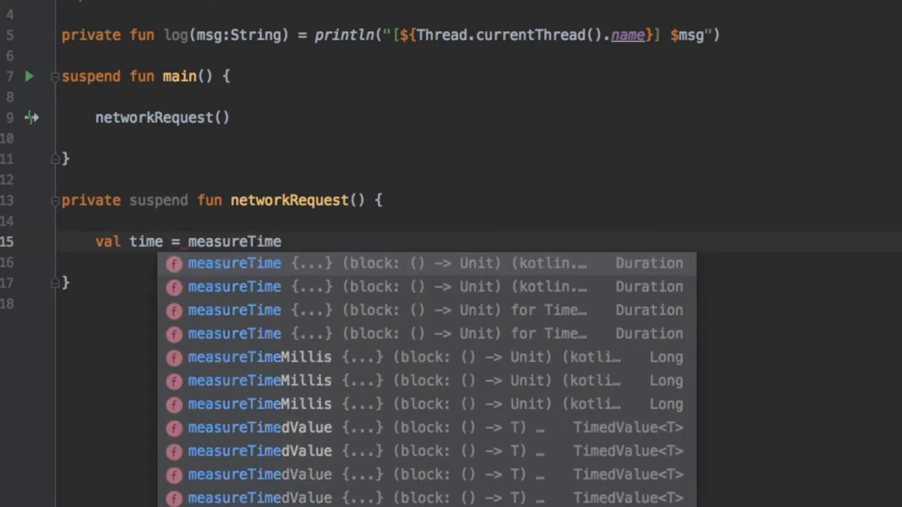
left_click(234, 358)
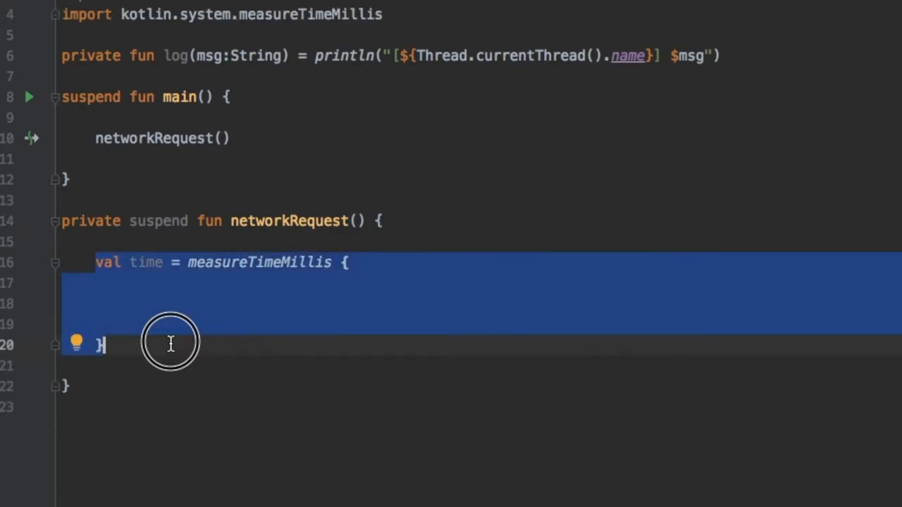
left_click(124, 254)
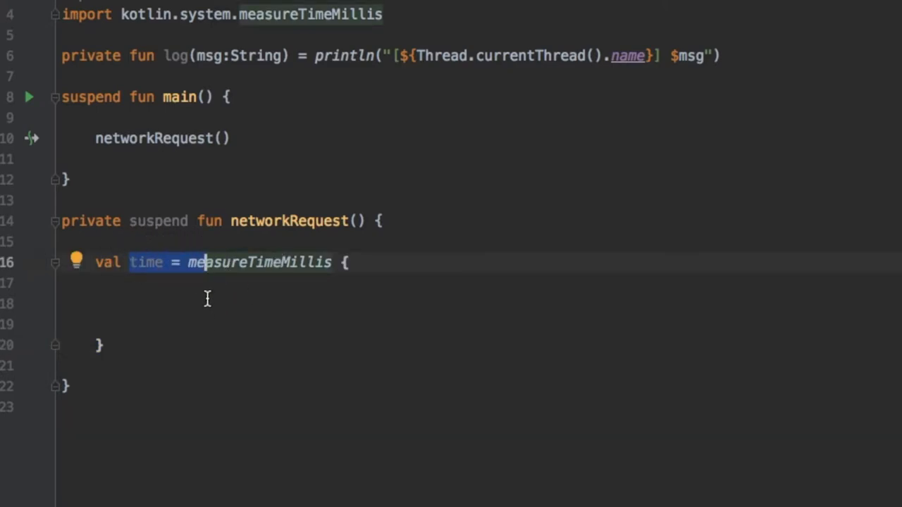
Step: Add 'val job = GlobalScope.launch(Dispatchers.IO) { }' inside the measureTimeMillis block
type("val")
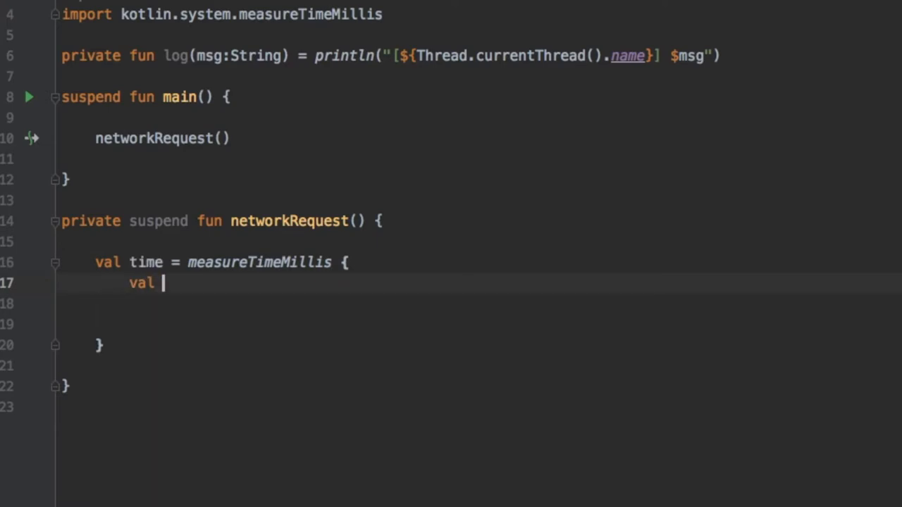
type("job = G")
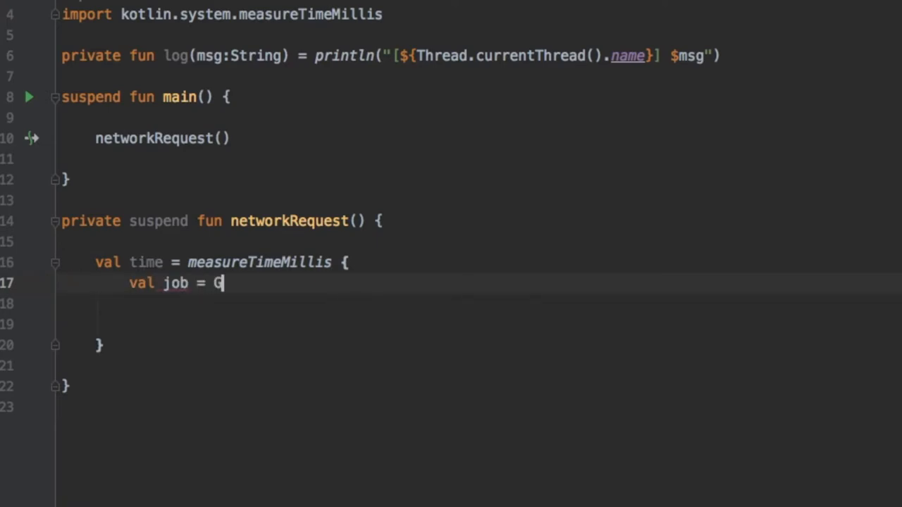
type("lobalScope.launch() {")
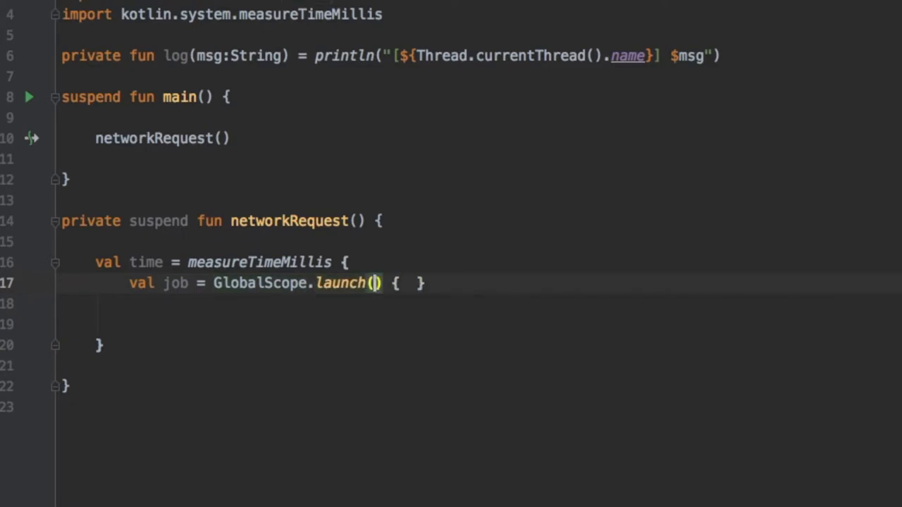
type("Dispatchers.I")
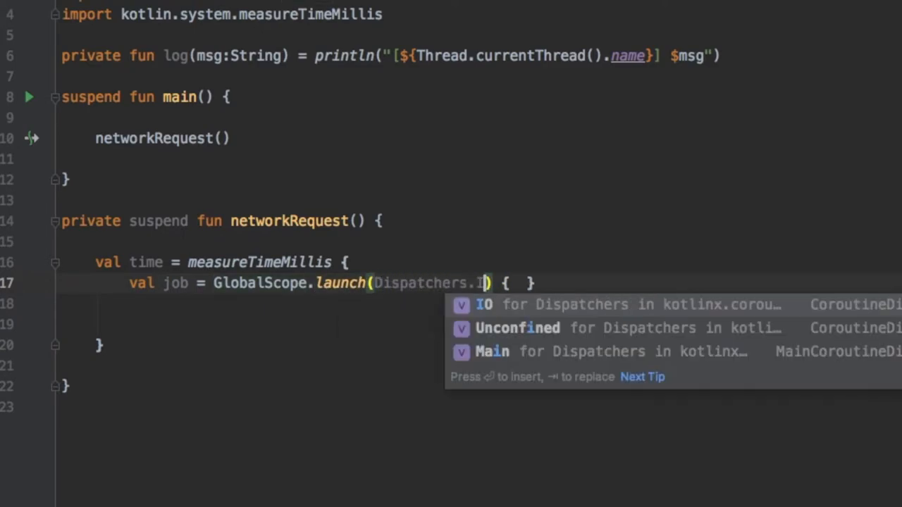
key("Enter")
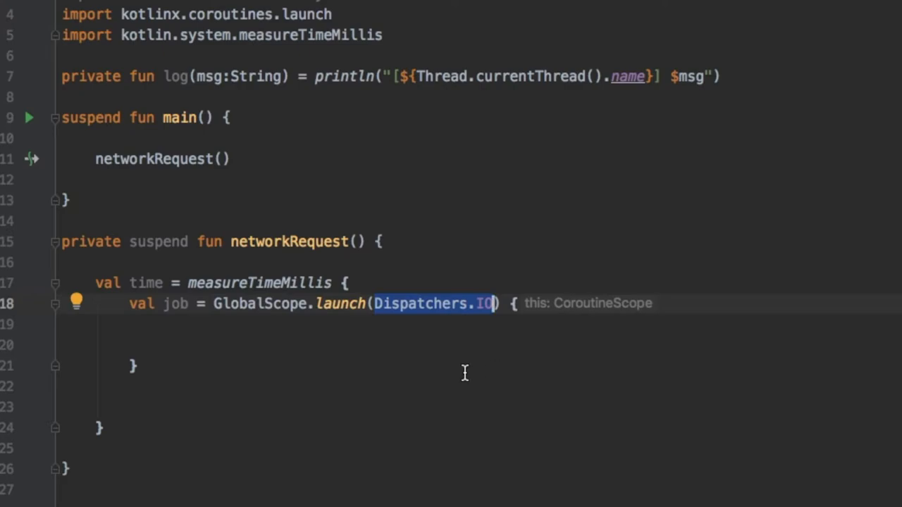
double_click(175, 303)
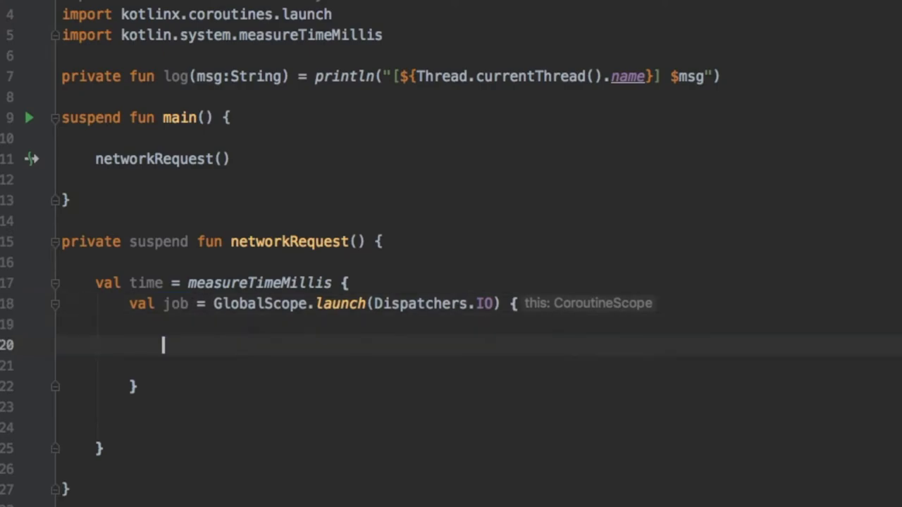
Step: Write a runBlocking block logging "Starting runBlocking..." and "runBlocking...", each followed by delay(1000)
type("runBlocking {")
type("log(\"Startin")
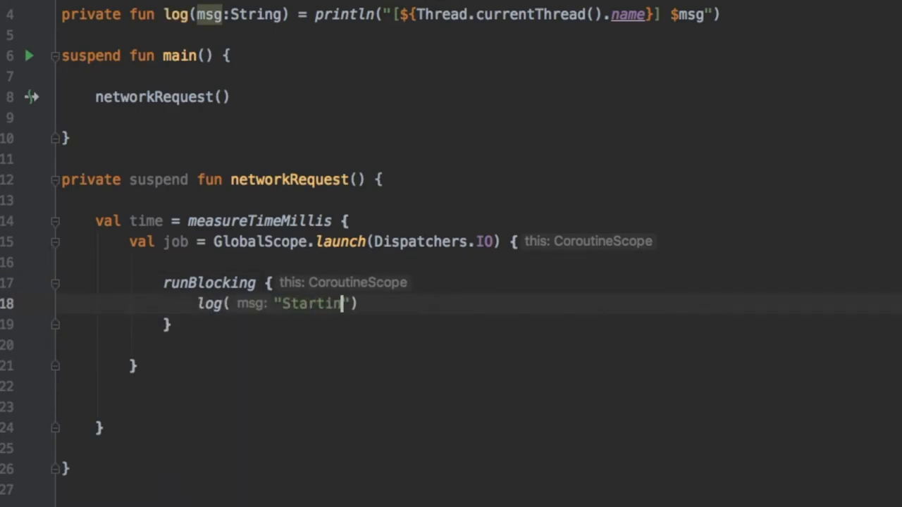
type("g runBlocking...\")")
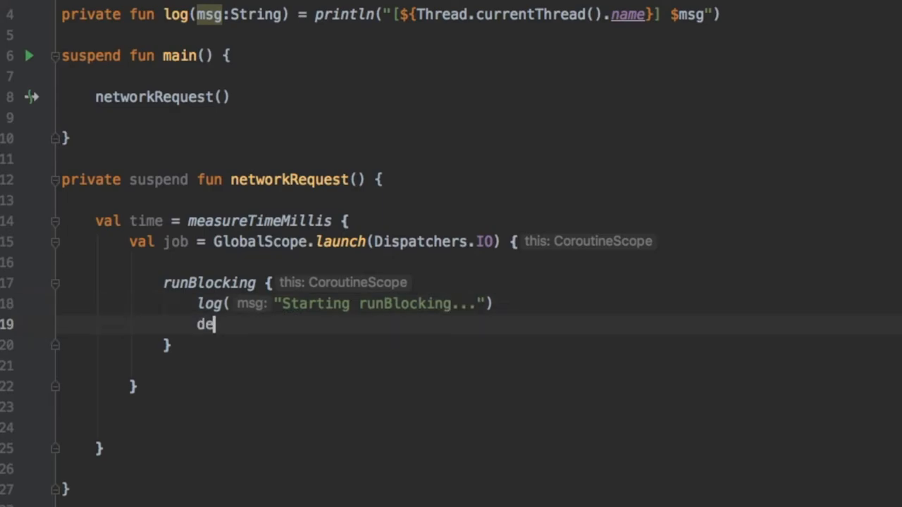
type("lay(199")
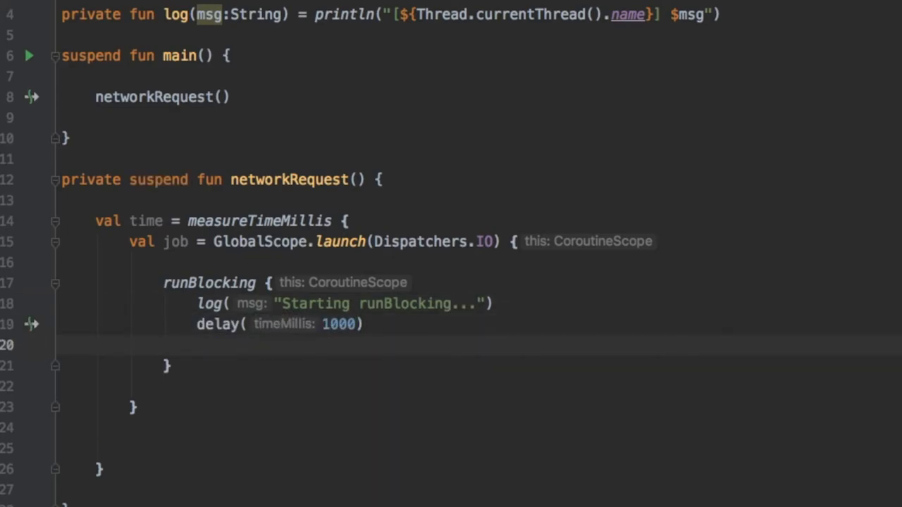
type("log(runBlocking...")
type("delay(1000)")
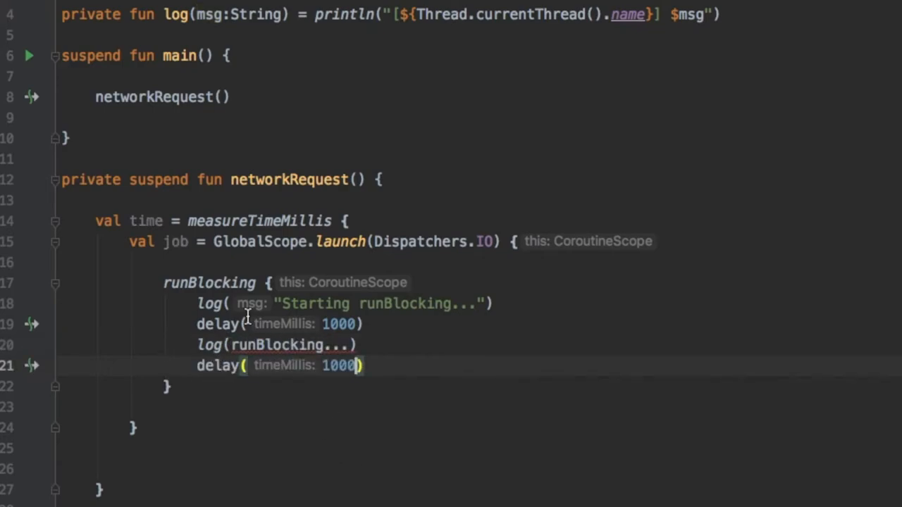
double_click(289, 345)
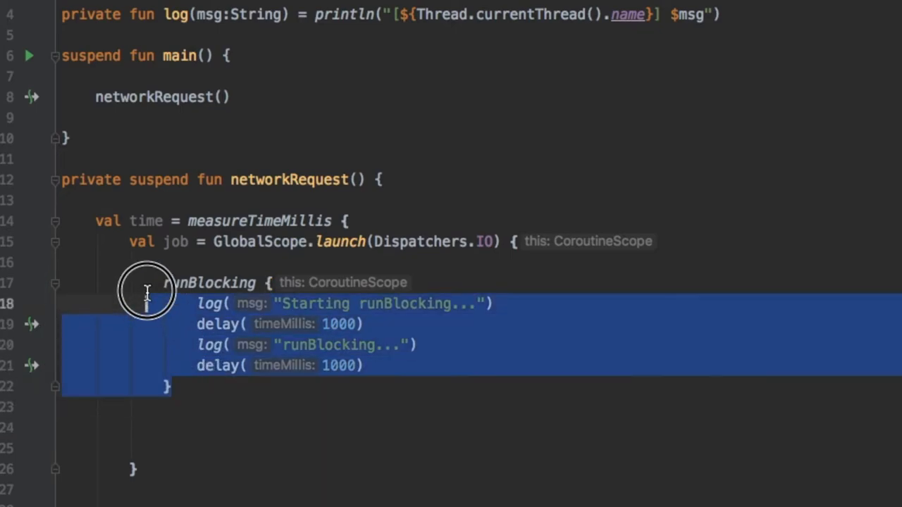
Step: Fill the coroutineScope block with its log calls and delays, ending with delay(1000)
type("co")
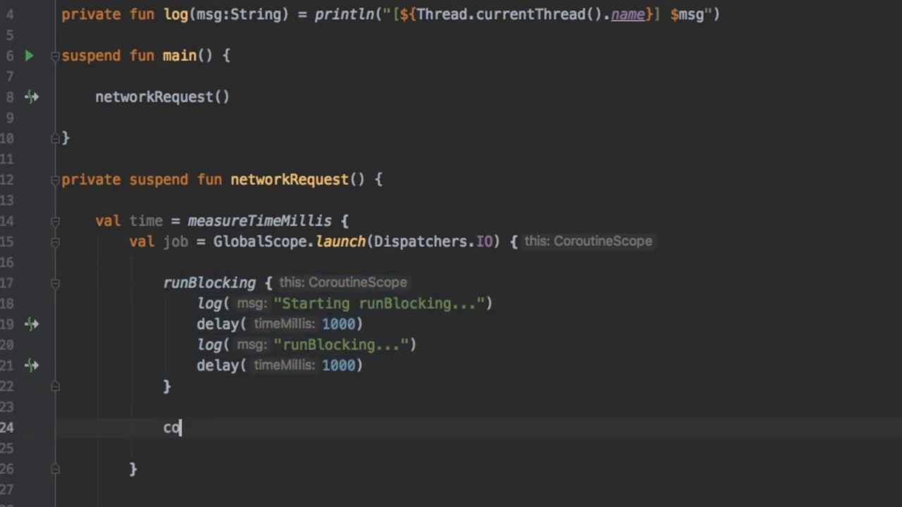
type("routineScope {")
type("log(\"Starting corout")
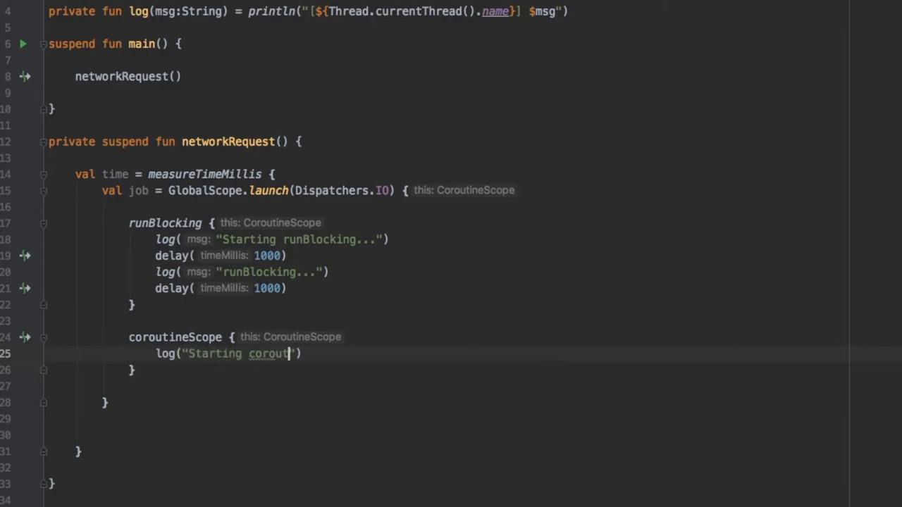
type("delay(1000")
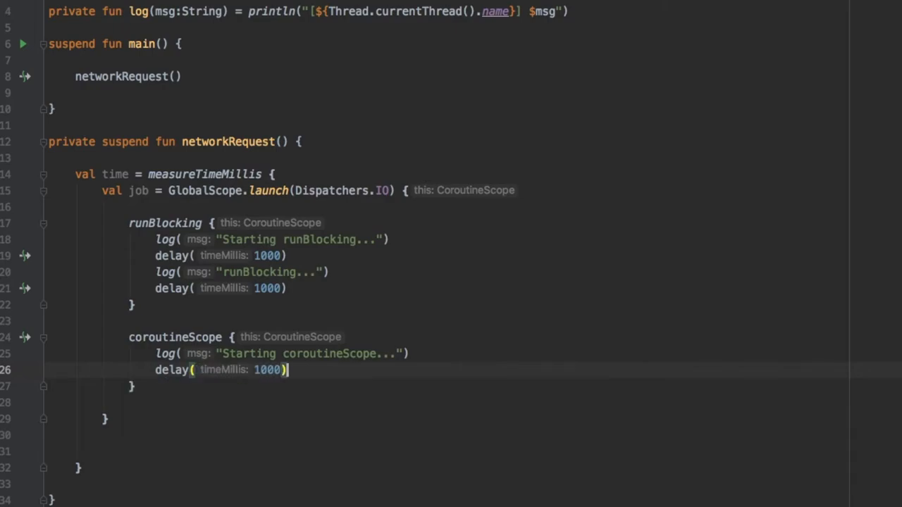
type("log(\"coroutine")
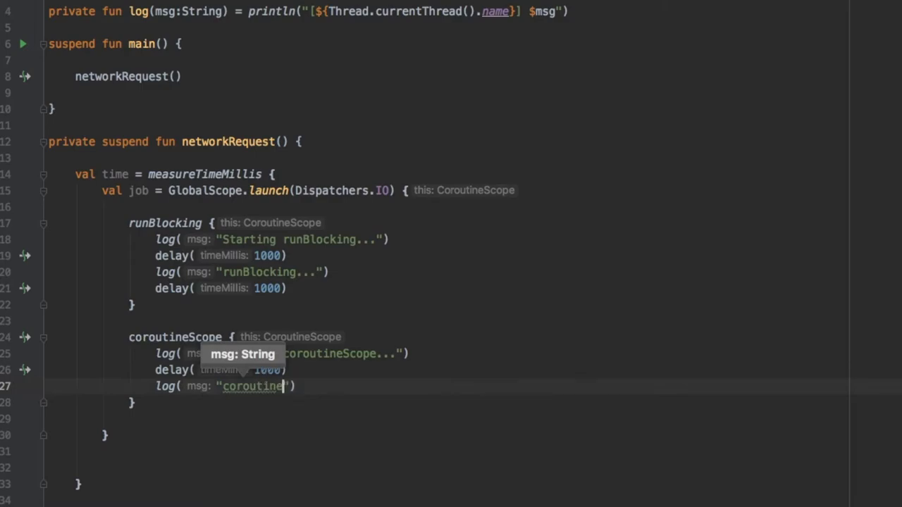
type("delay")
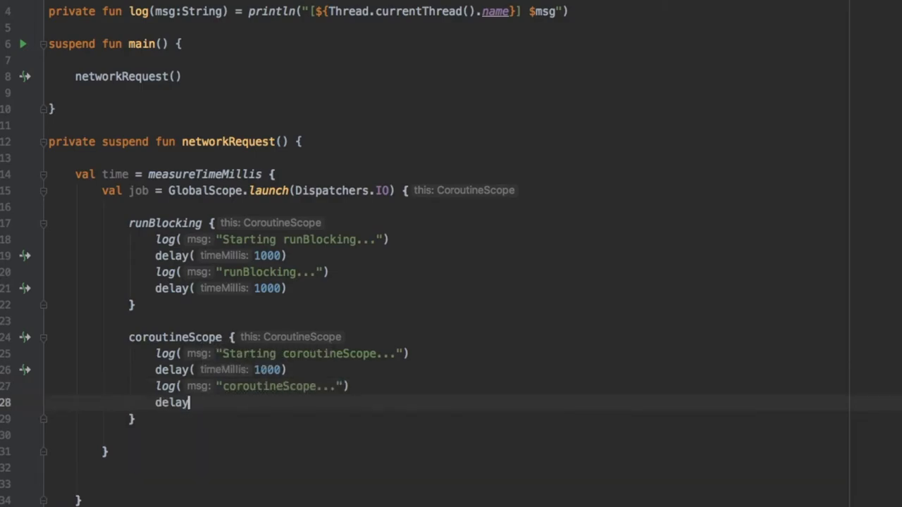
type("( timeMillis: 1000)")
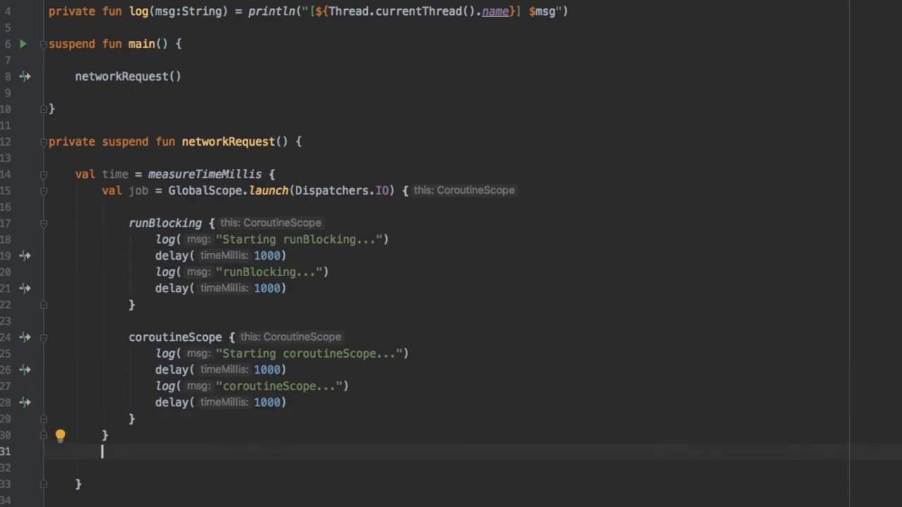
Step: After measureTimeMillis, add job.join(), log("Done!") and log("Time = $time")
type("jiob")
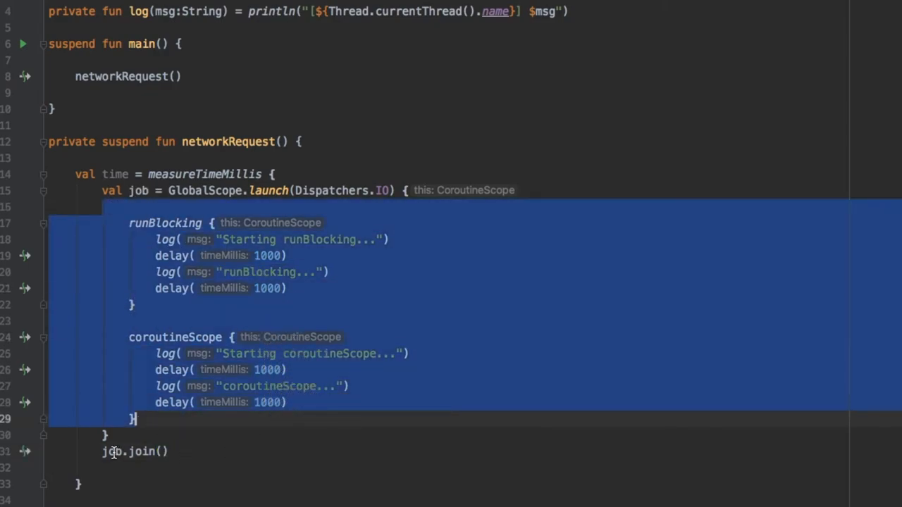
type("log()")
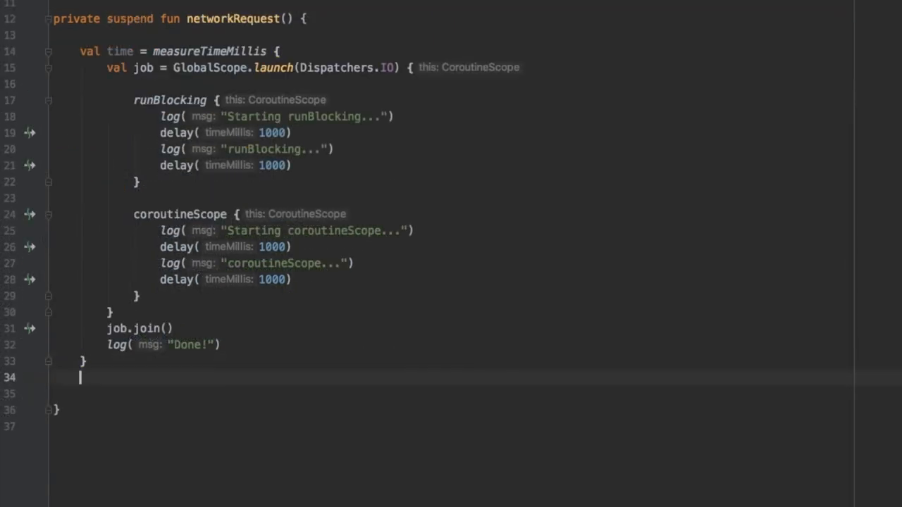
type("log()")
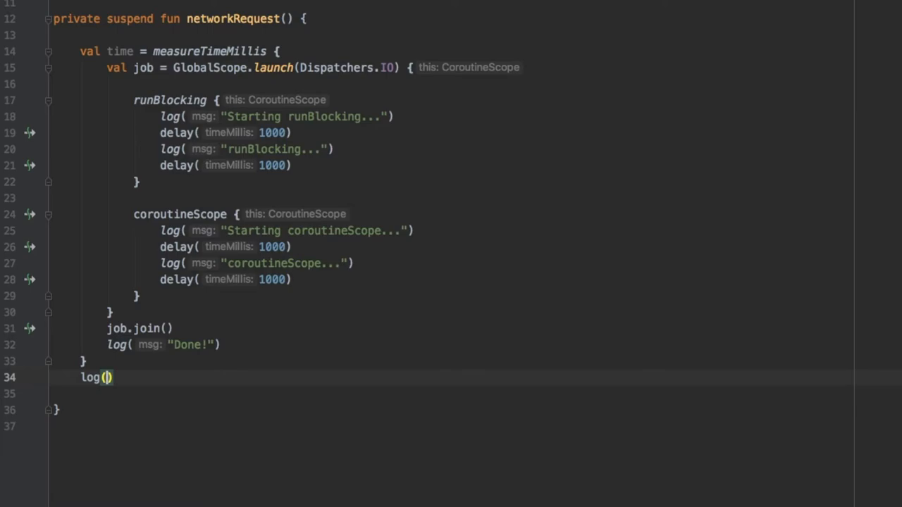
type("\"")
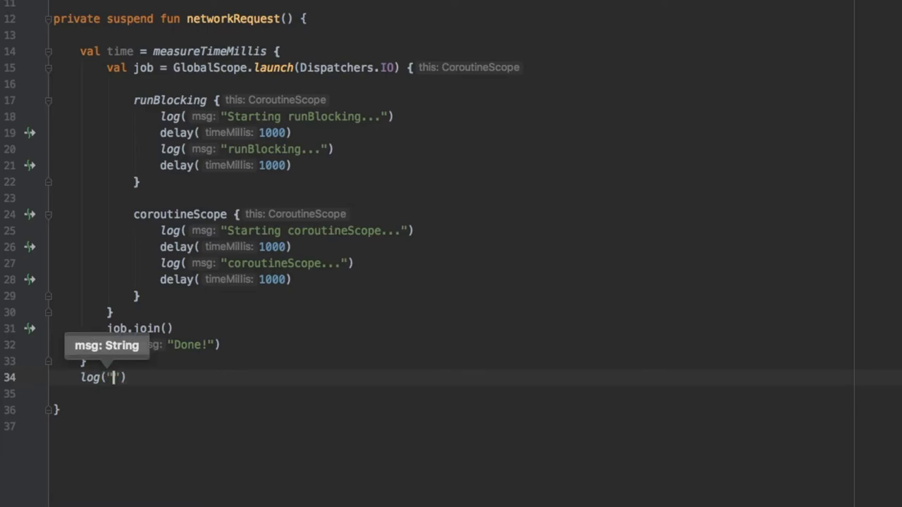
type("Time = $time")
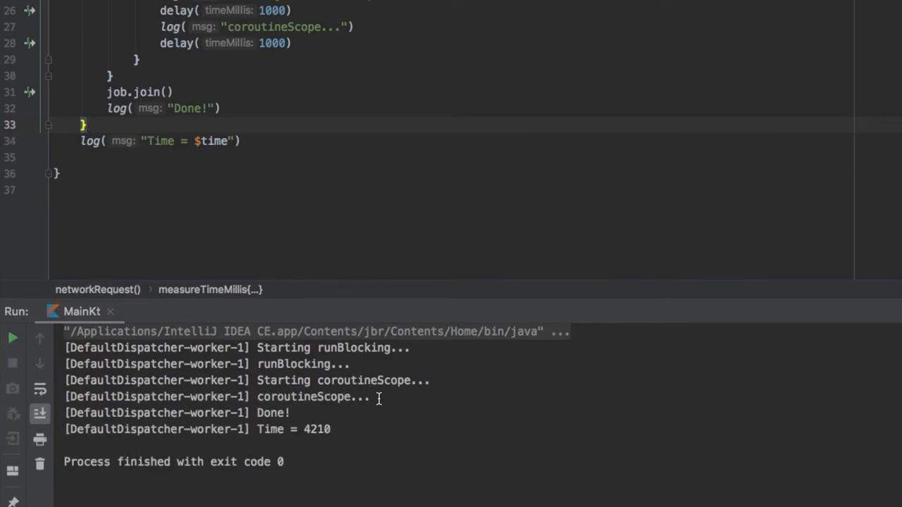
Step: Run MainKt, showing all logs, Done! and Time = 4210, and space out job.join()
double_click(274, 413)
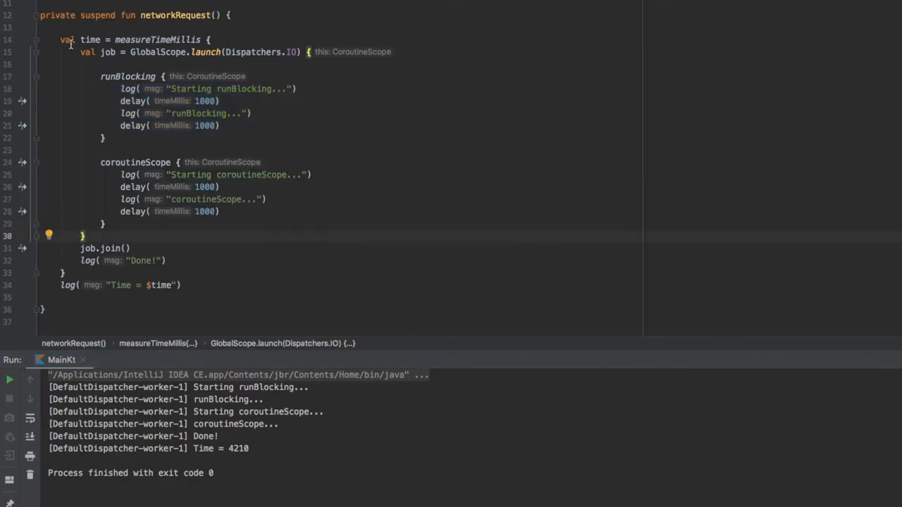
left_click_drag(60, 40, 237, 236)
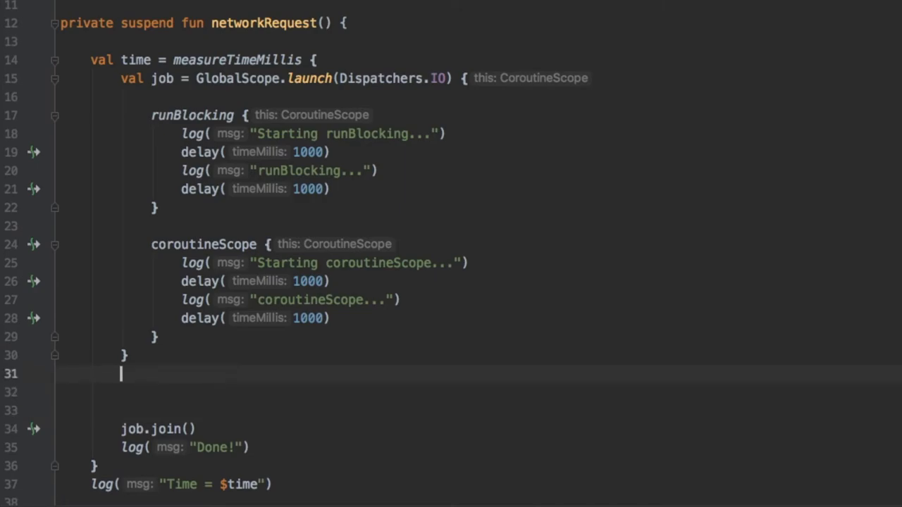
Step: After the launch block, add delay(400), log("Cancelling job...") and job.cancel()
type("delay(")
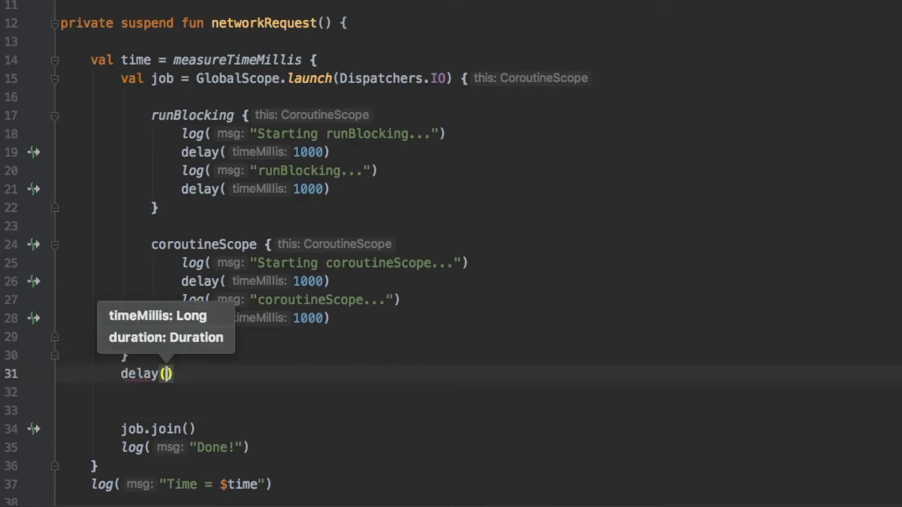
type("400")
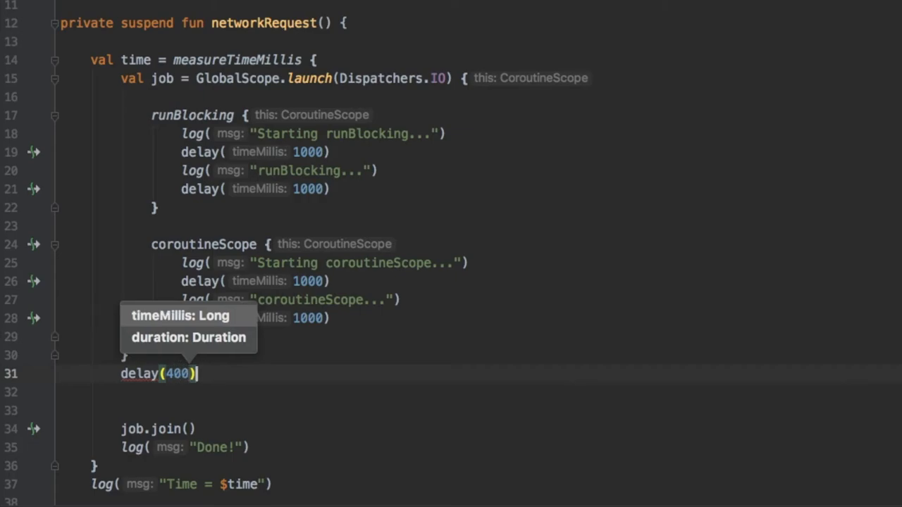
type("log(\"Cancelling job...")
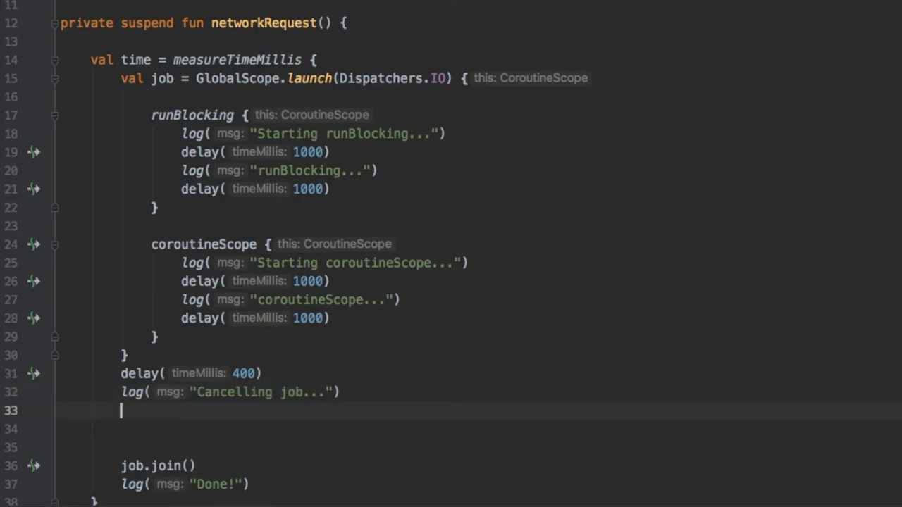
type("job.cancel(")
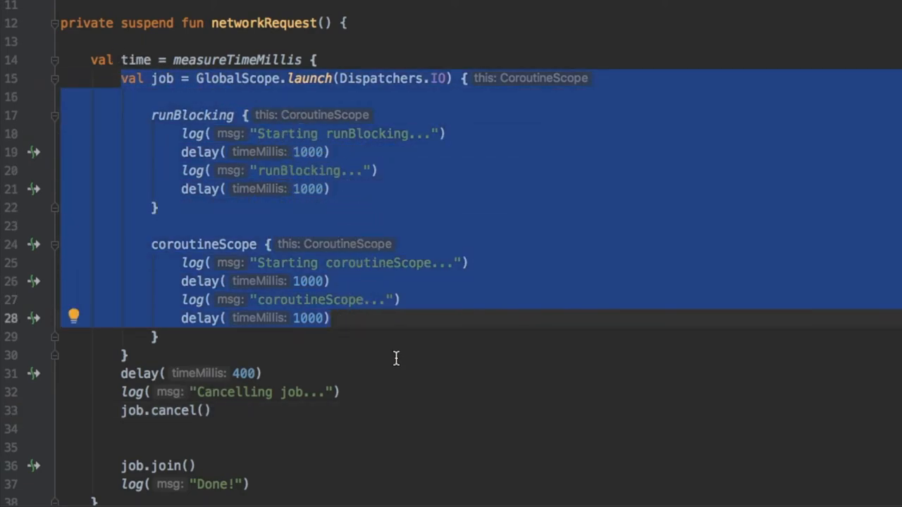
left_click(141, 429)
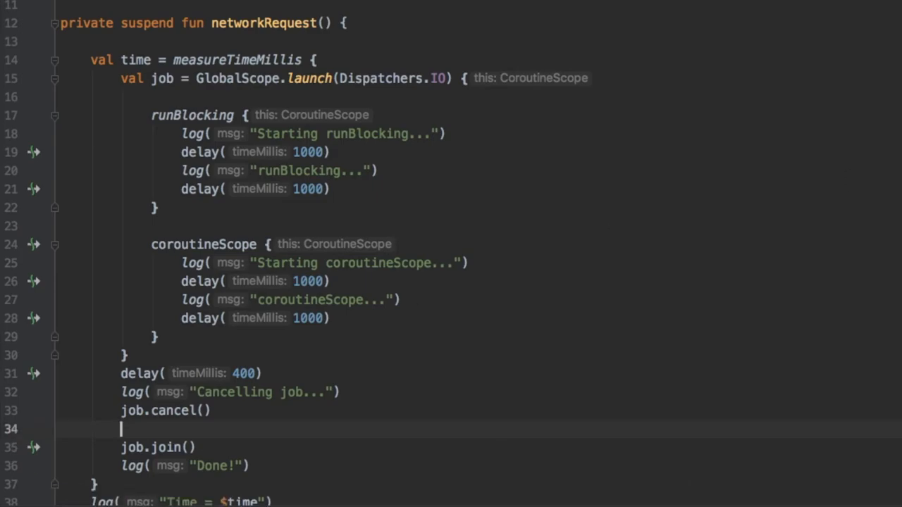
Step: Rerun MainKt and highlight the launch code, Time = 2184 result, 400 ms delay and coroutineScope
left_click(10, 390)
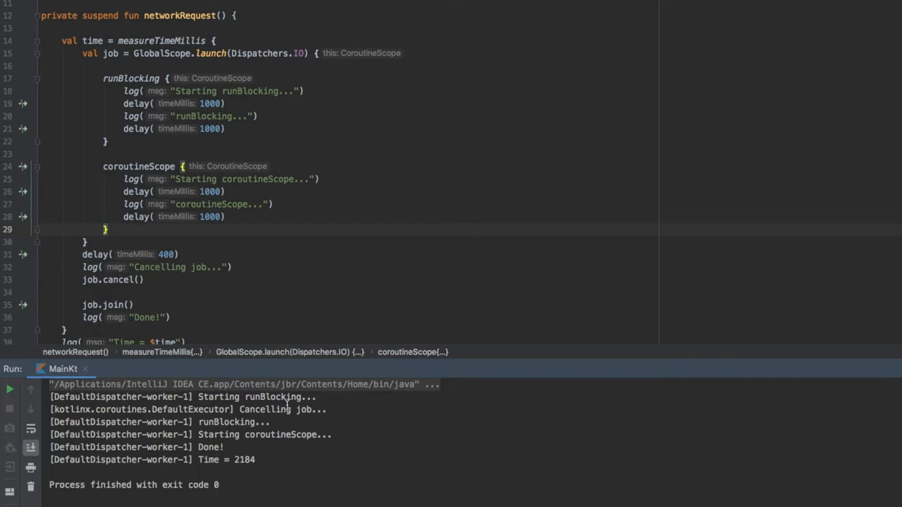
double_click(205, 117)
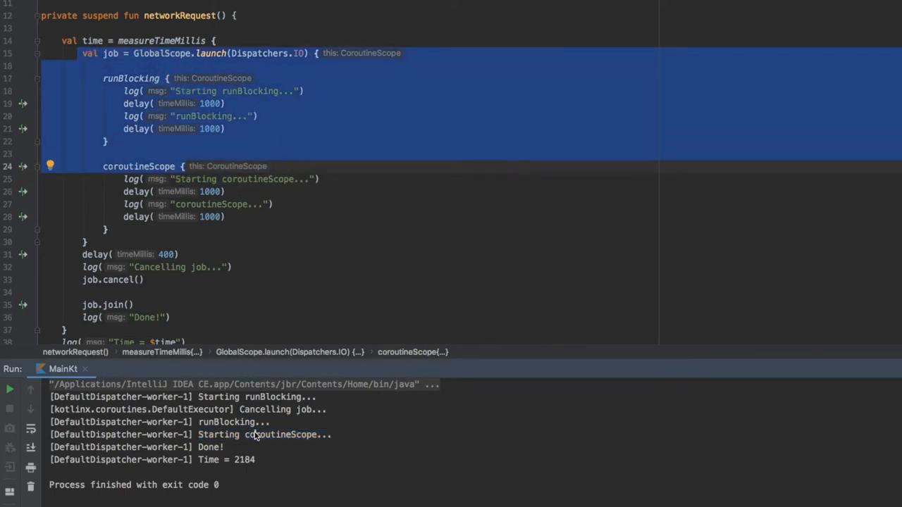
double_click(208, 447)
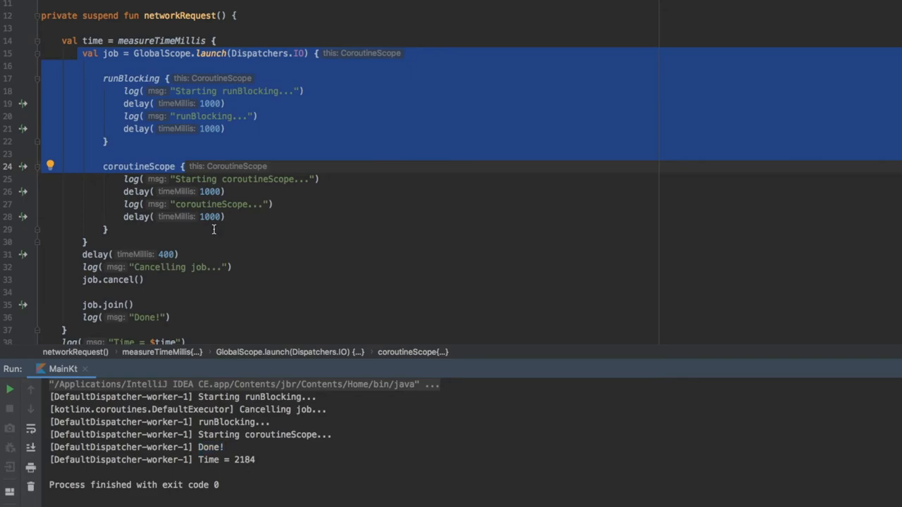
double_click(238, 460)
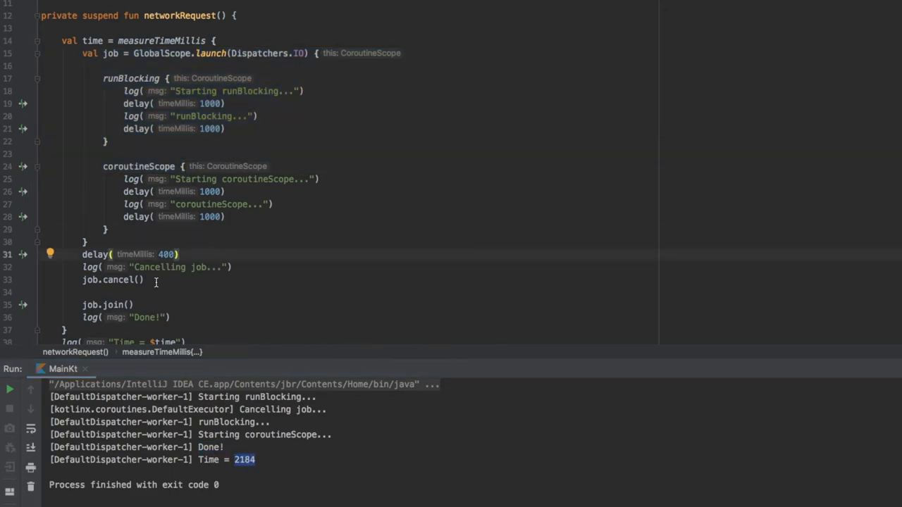
double_click(95, 254)
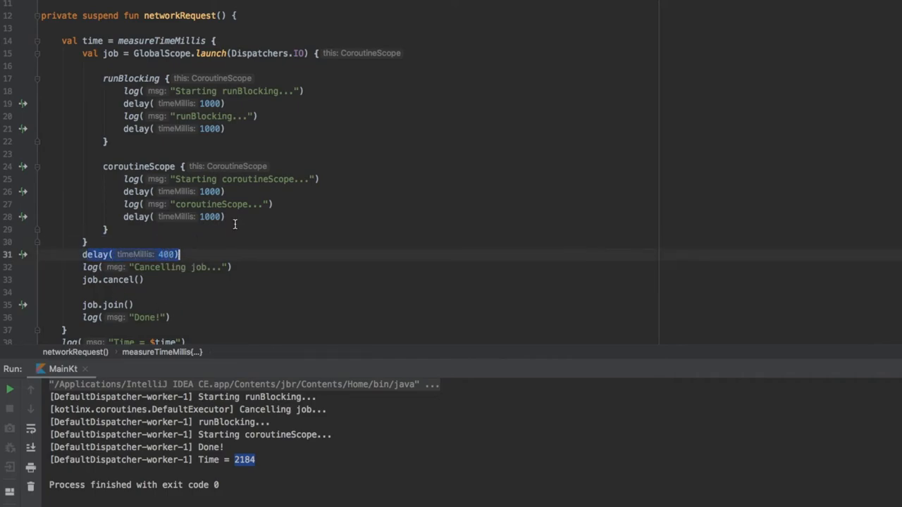
mouse_move(241, 128)
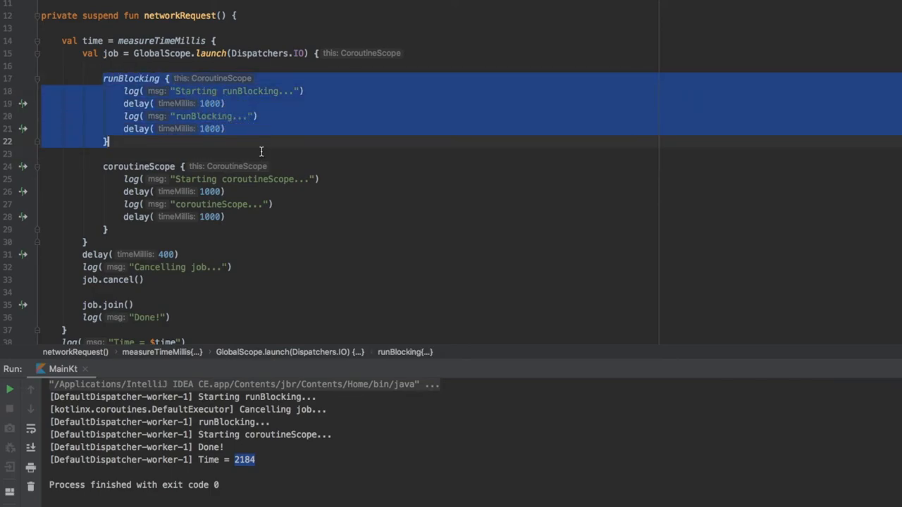
left_click(274, 224)
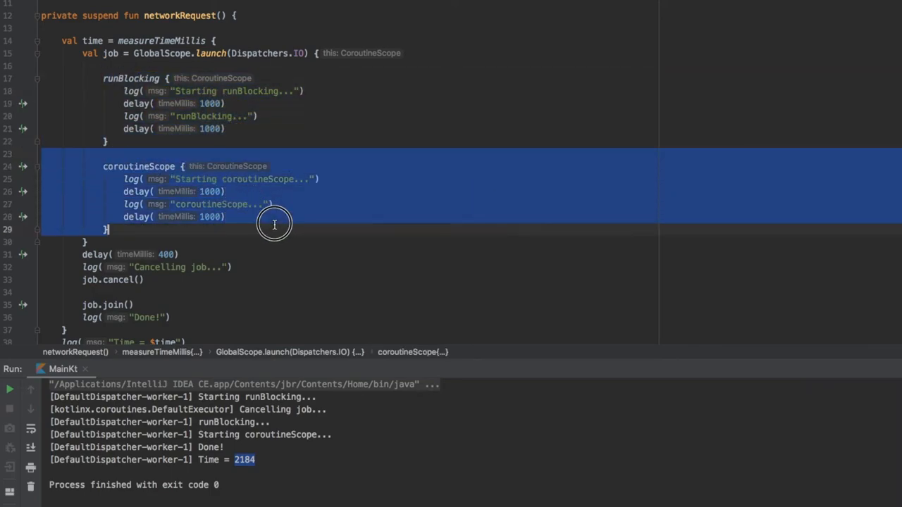
Step: Replace runBlocking with coroutineScope and change its log strings to "Starting cs1..." and "cs..."
type("coroutineScope {")
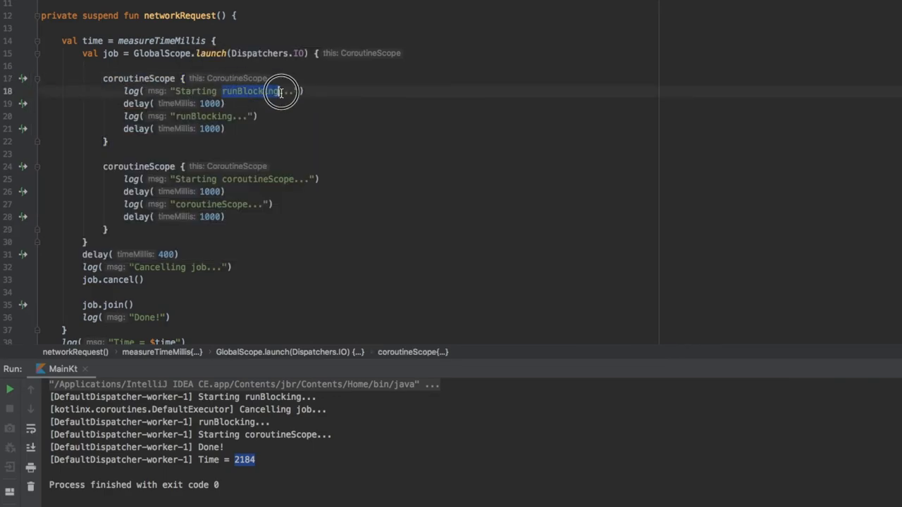
type("cs1")
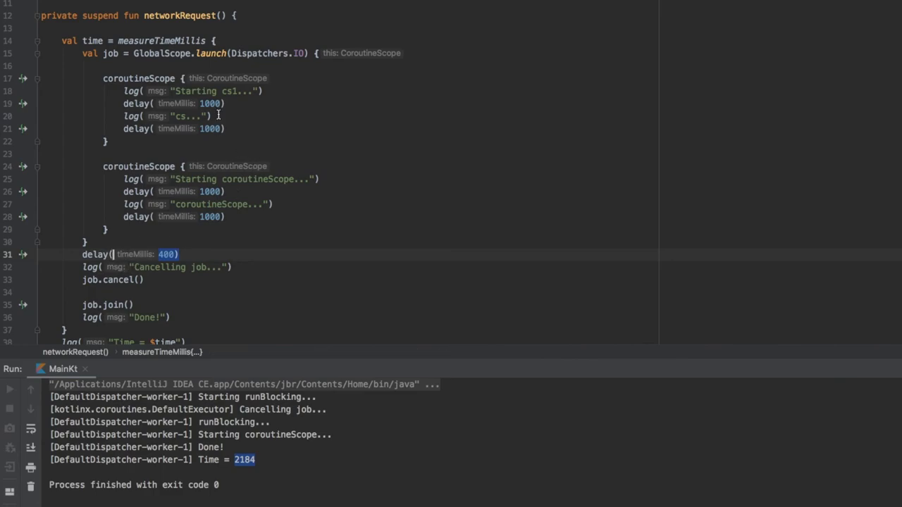
left_click_drag(144, 115, 226, 128)
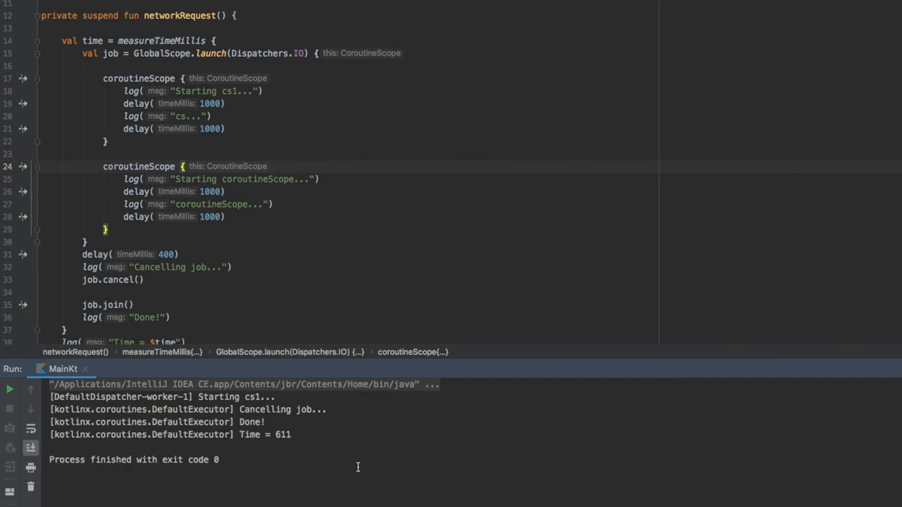
mouse_move(280, 483)
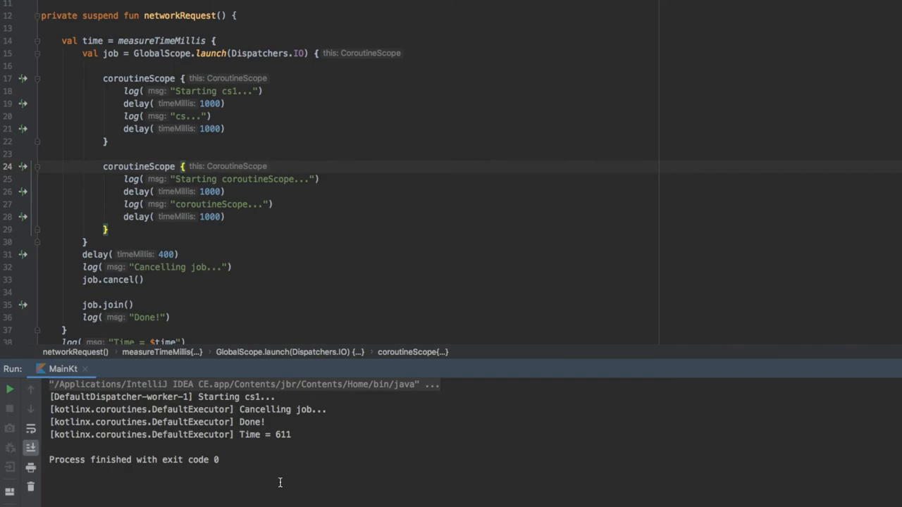
Step: Highlight the 'Cancelling job...' output line and cs1's later log and delay code
double_click(277, 434)
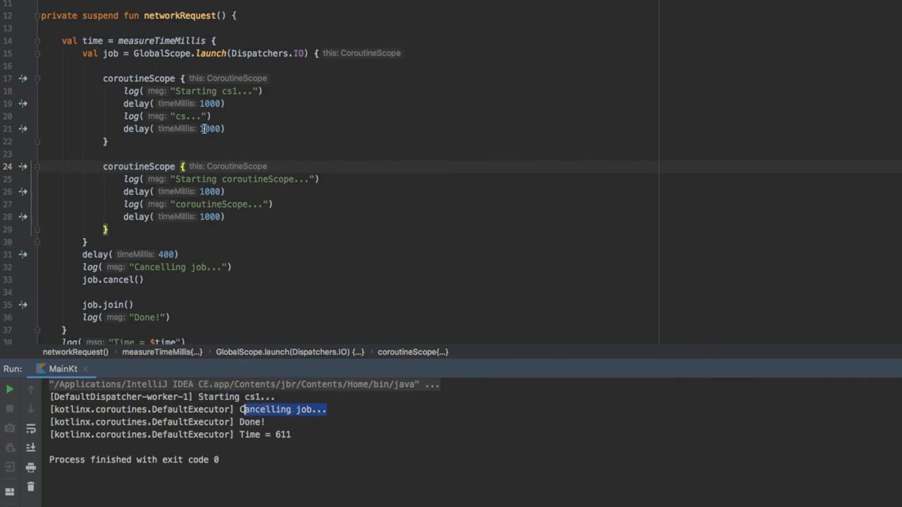
left_click_drag(124, 117, 227, 128)
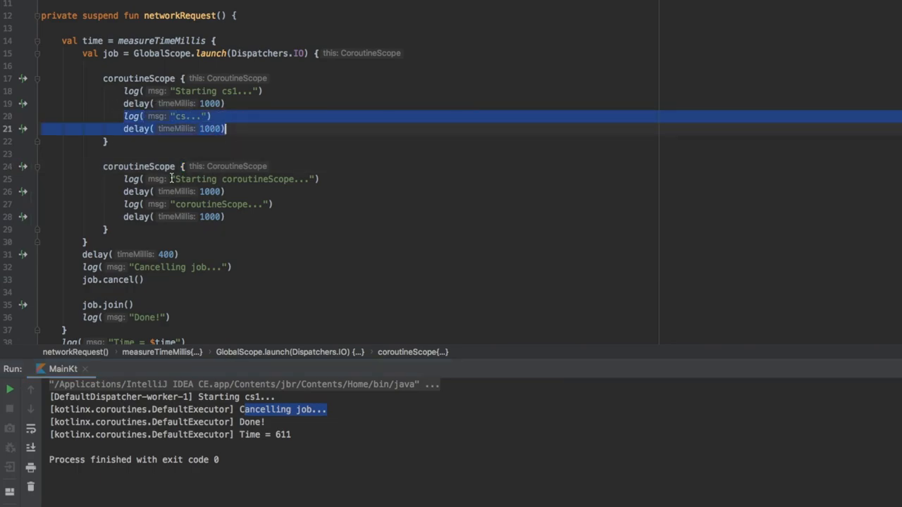